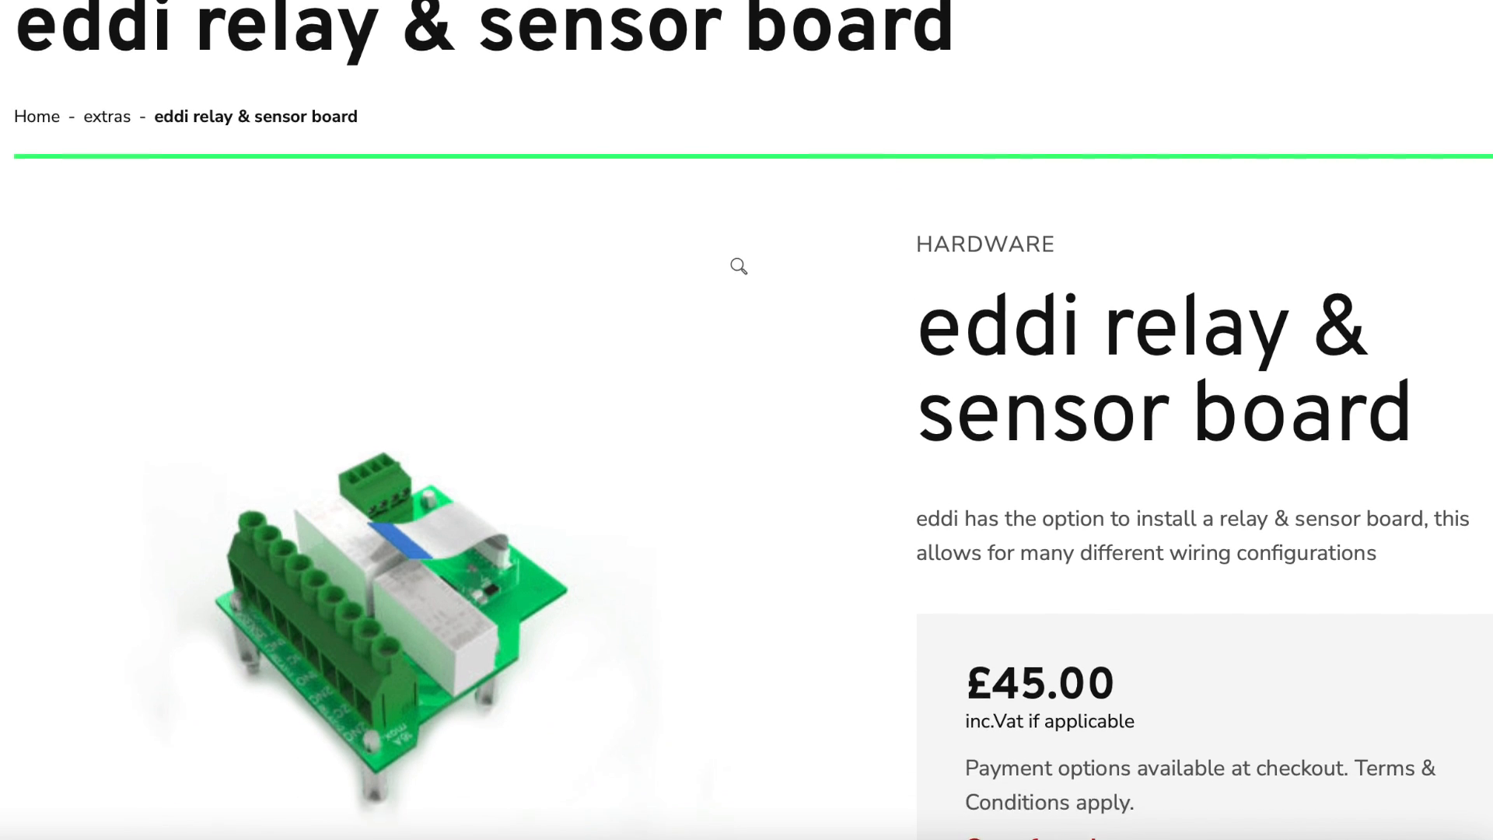
scroll(down, 3)
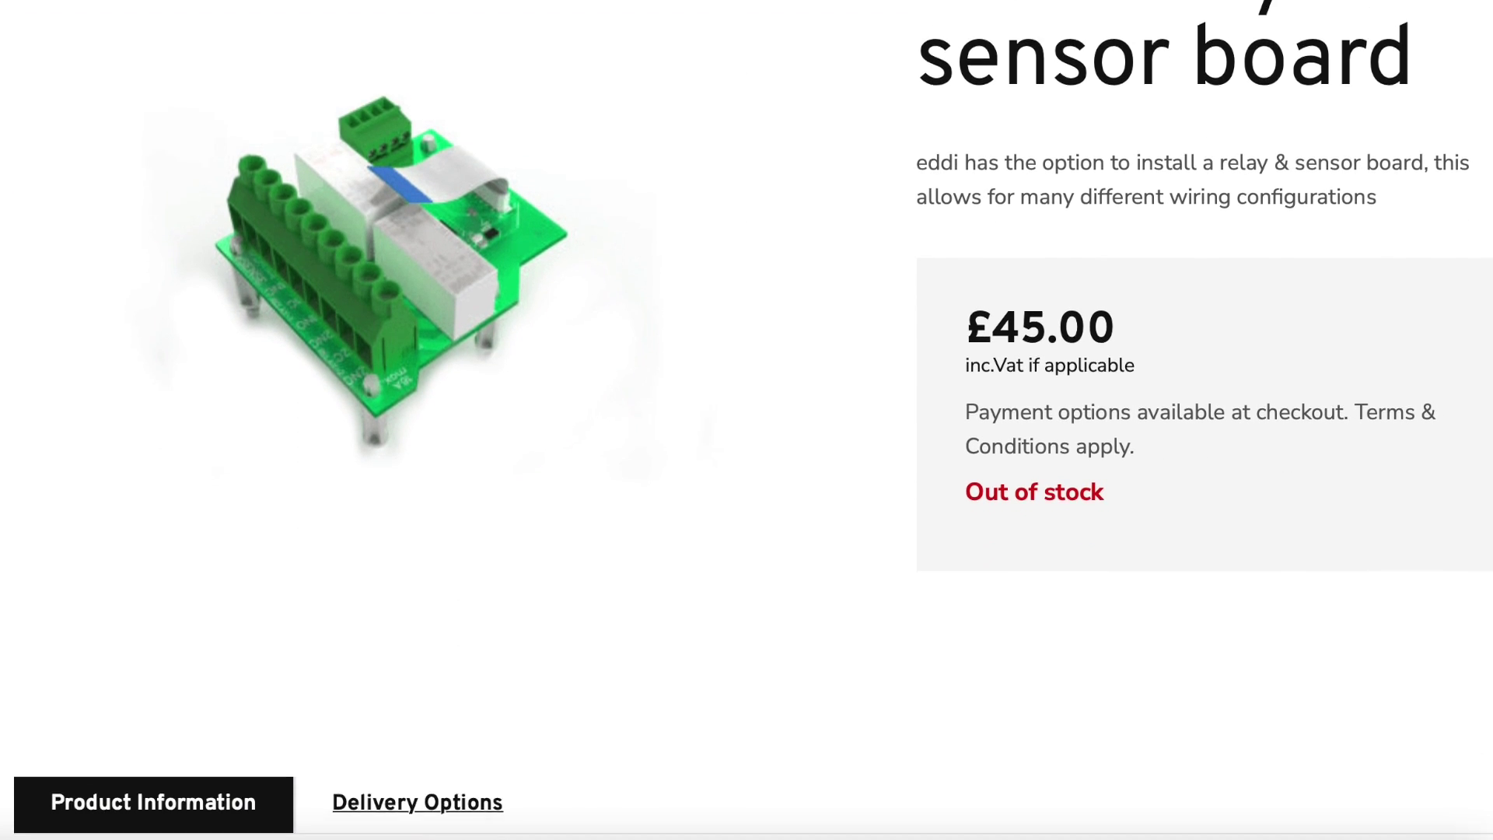
scroll(down, 3)
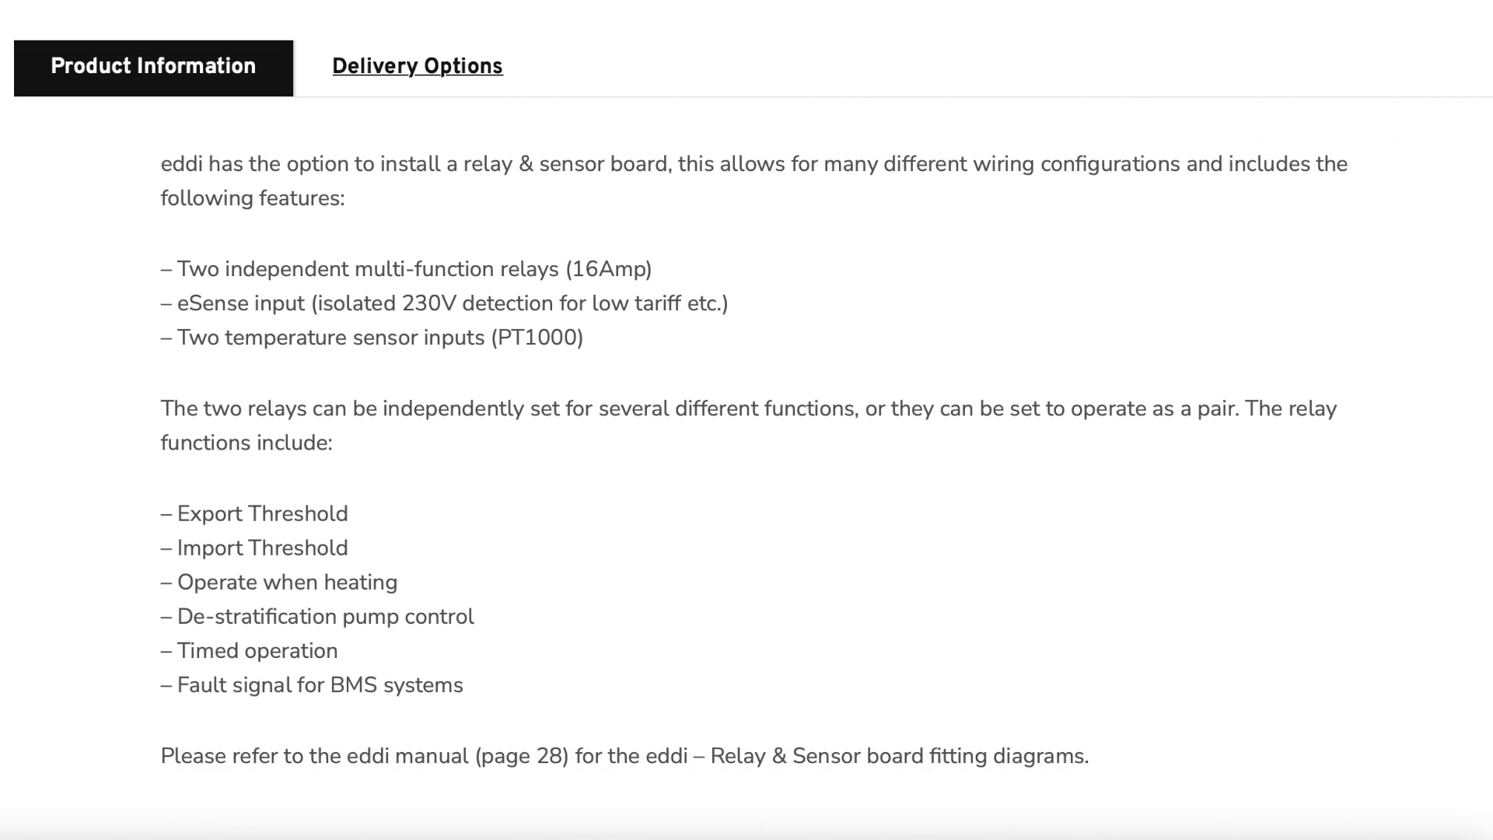